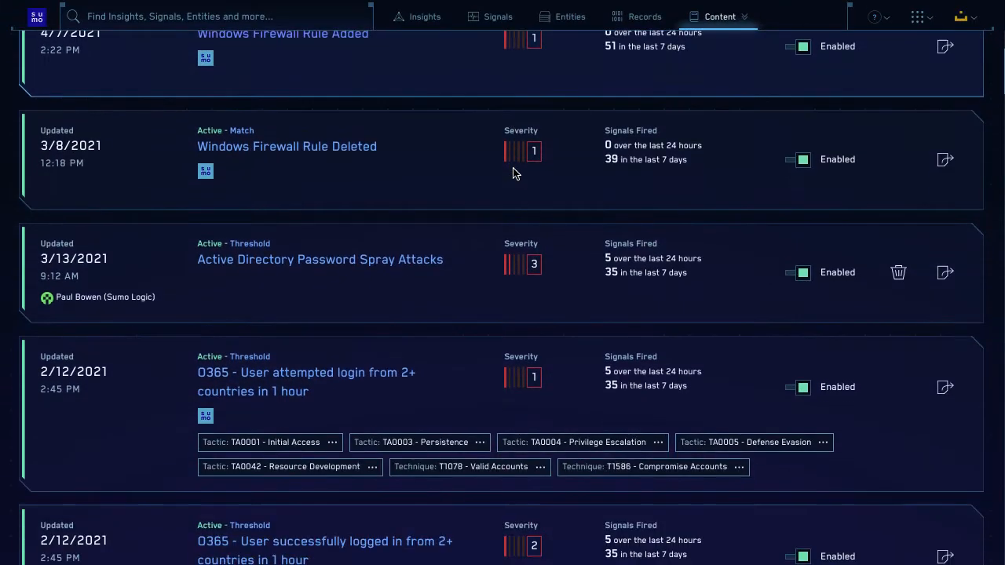
Step: Browse the latest release announcements from Help and close the panel
scroll(down, 3)
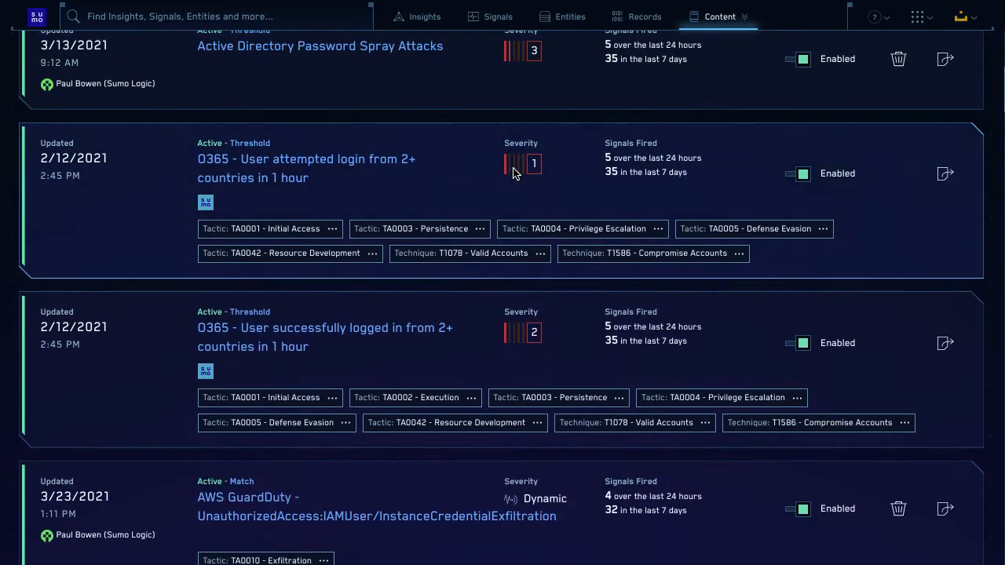
scroll(down, 3)
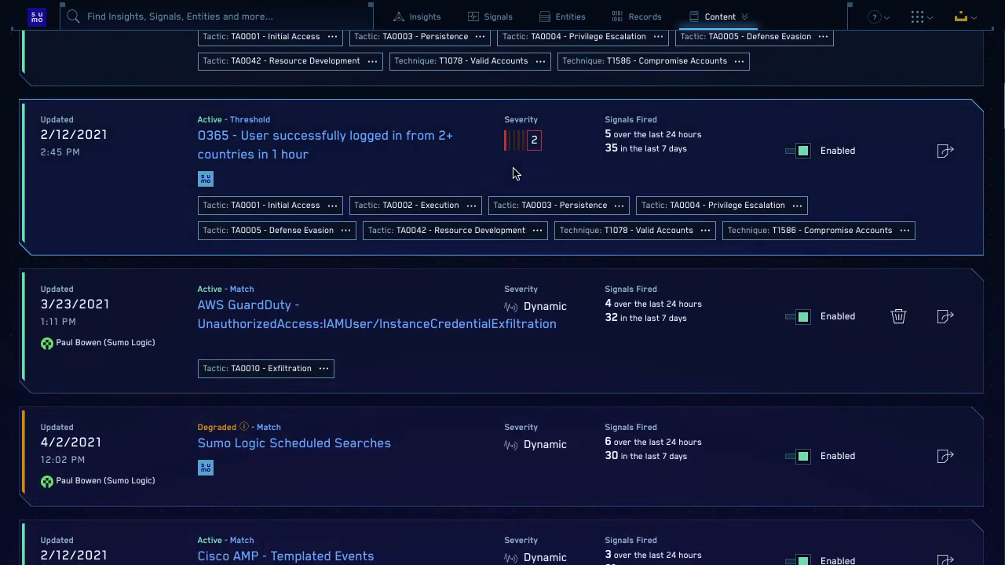
scroll(down, 3)
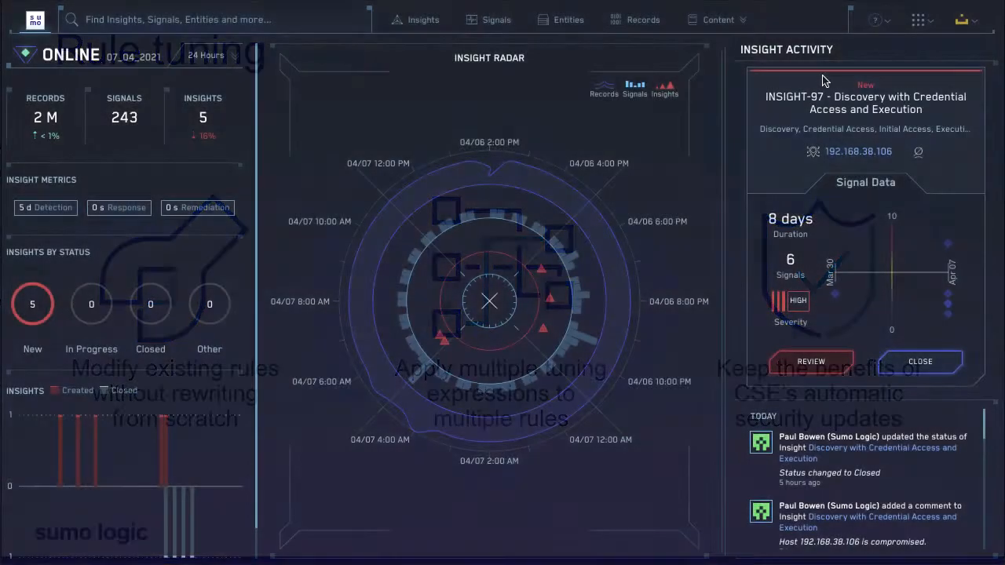
click(876, 19)
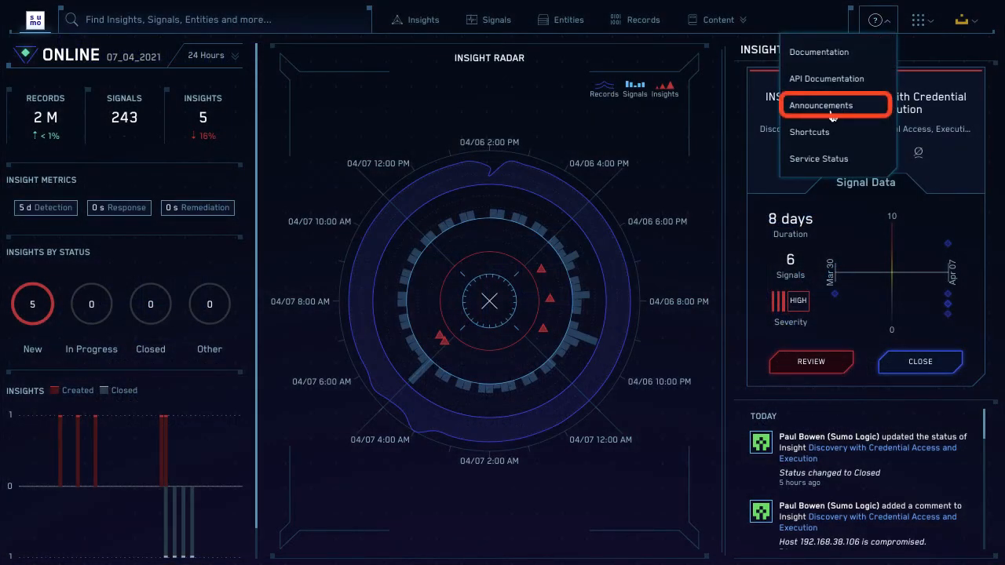
click(821, 105)
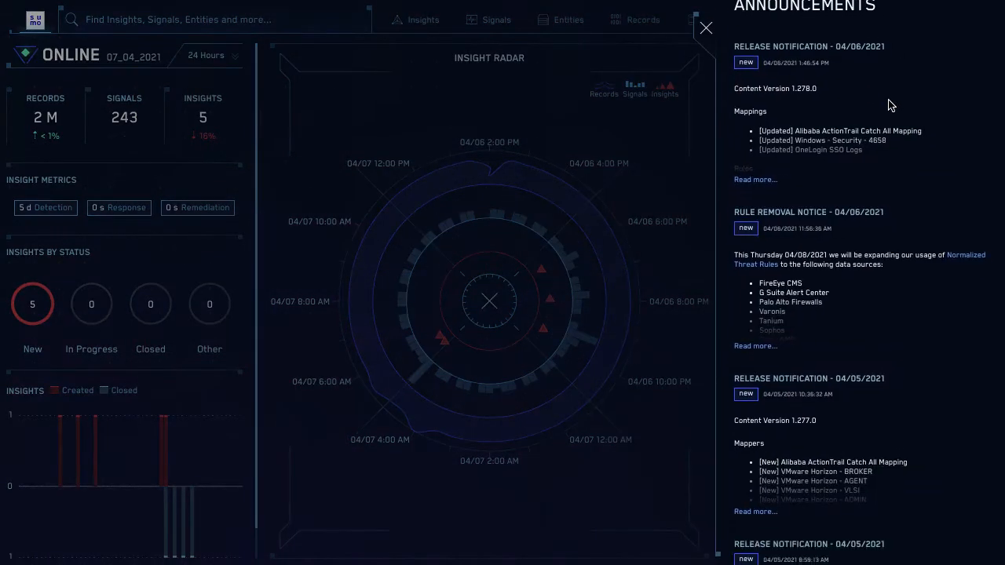
scroll(down, 3)
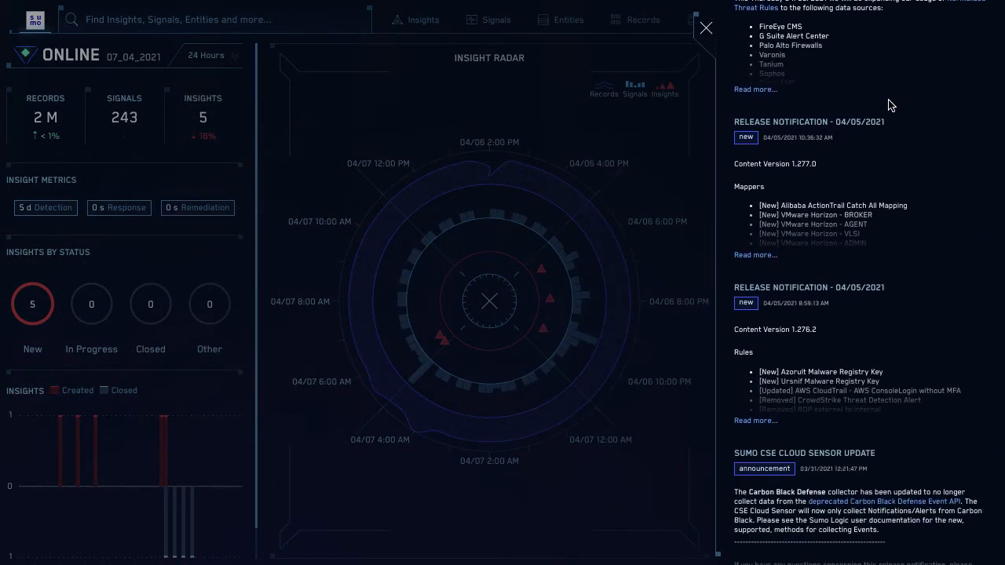
click(706, 28)
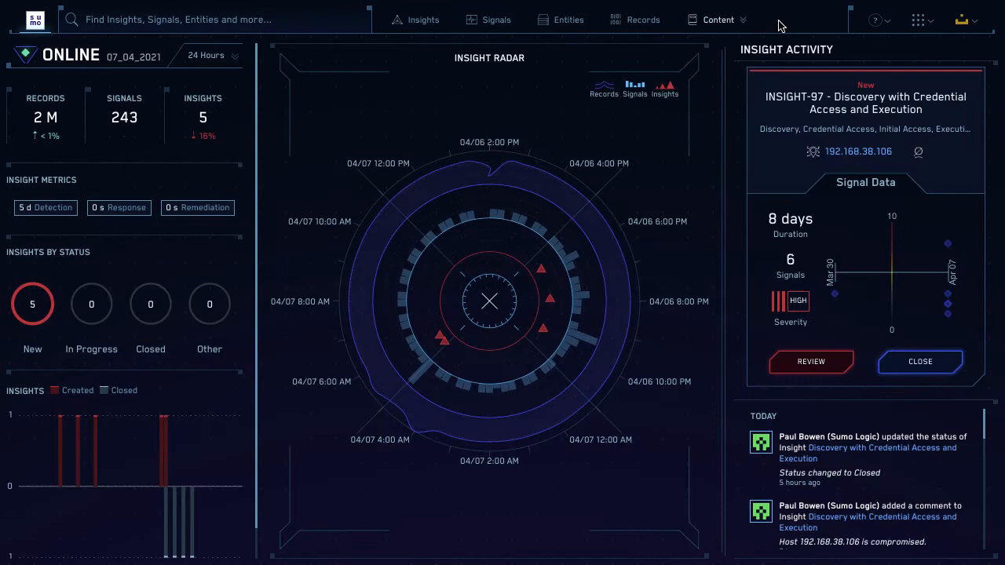
Step: Go to Content > Rule Tuning, showing zero tuning expressions
click(719, 18)
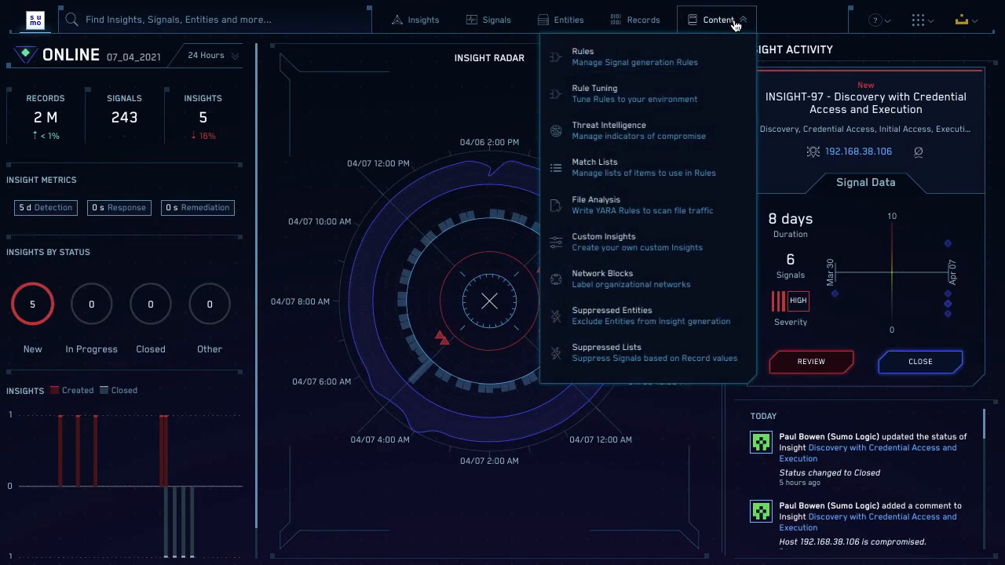
click(594, 92)
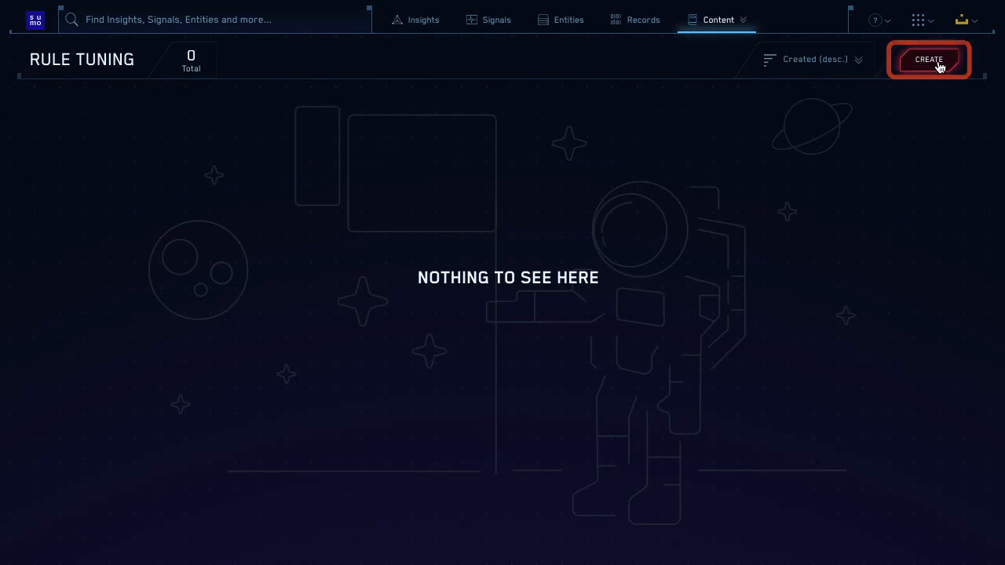
Step: Start a new rule tuning expression named 'Allow Alex'
click(928, 60)
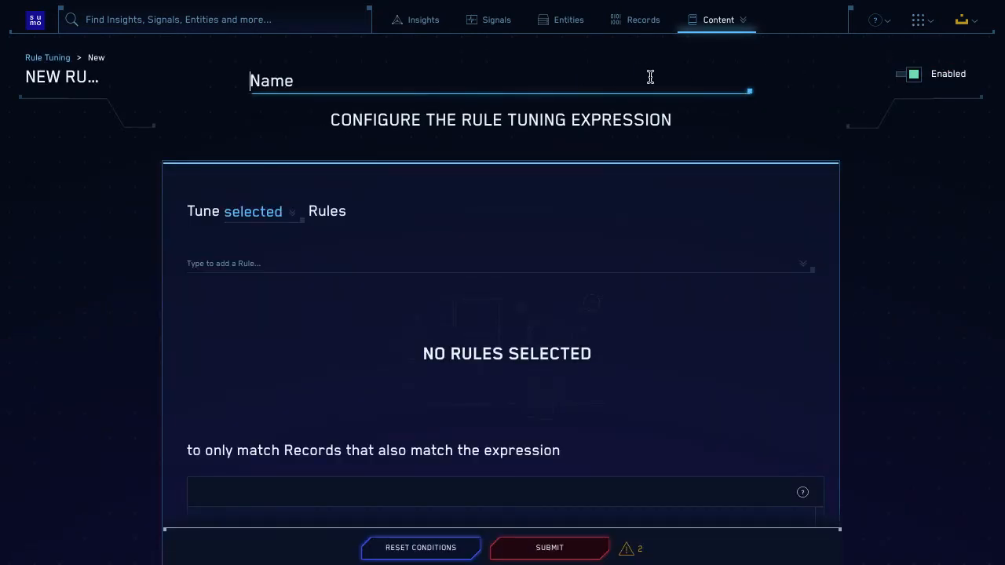
text(Allow)
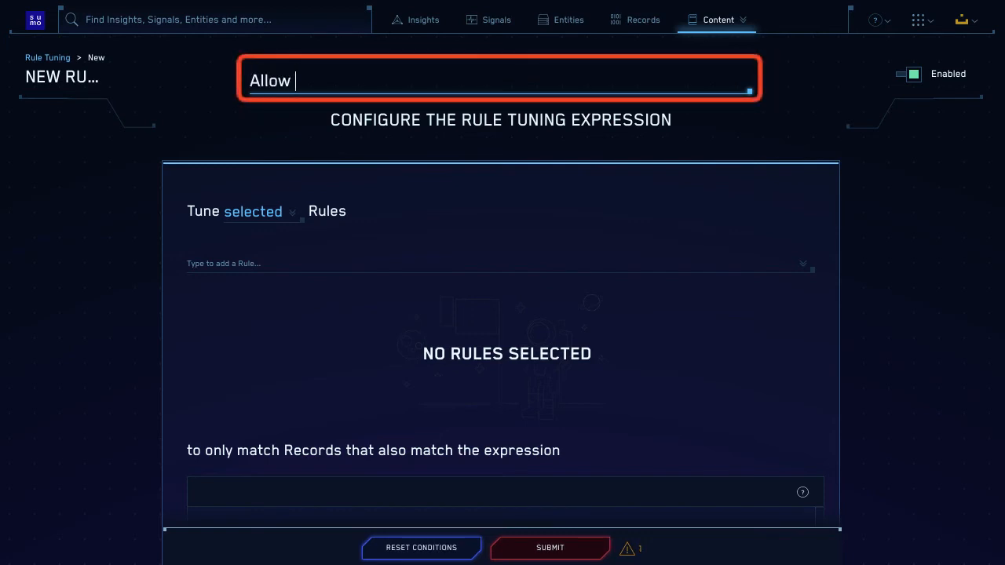
text(Alex)
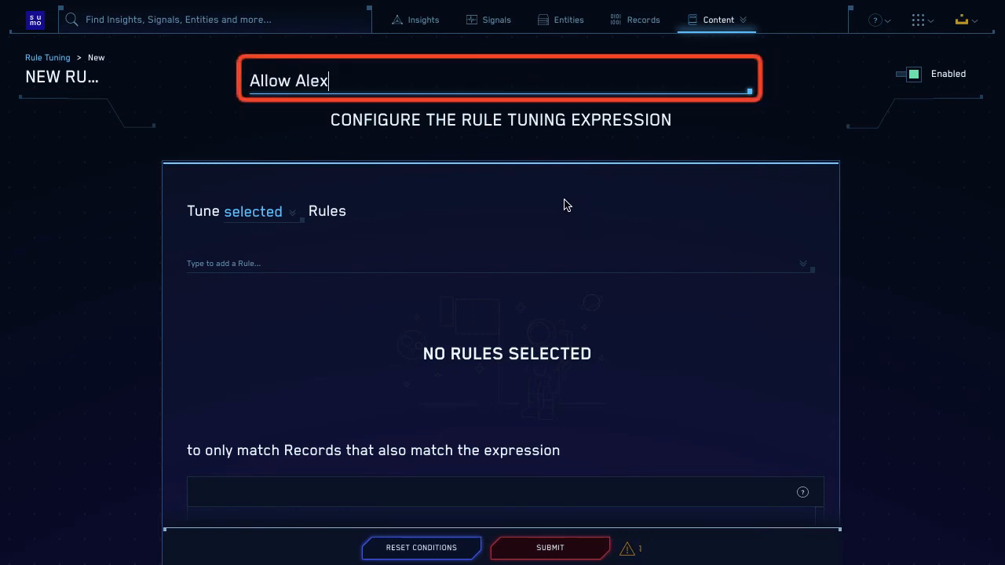
Step: Search 'firewall' and add AWS Network Firewall Alert (MATCH-U00020) as the tuned rule
click(342, 258)
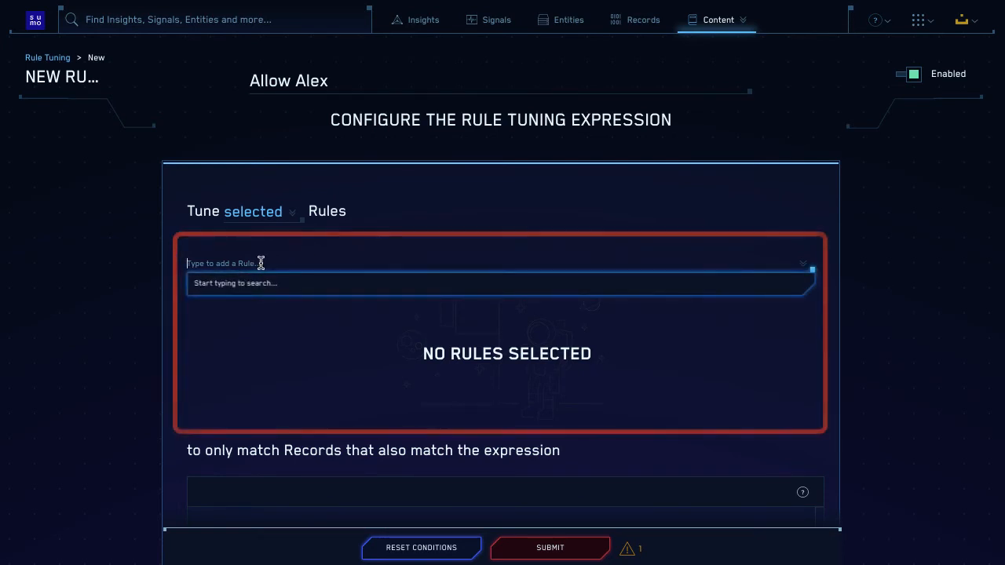
text(fire)
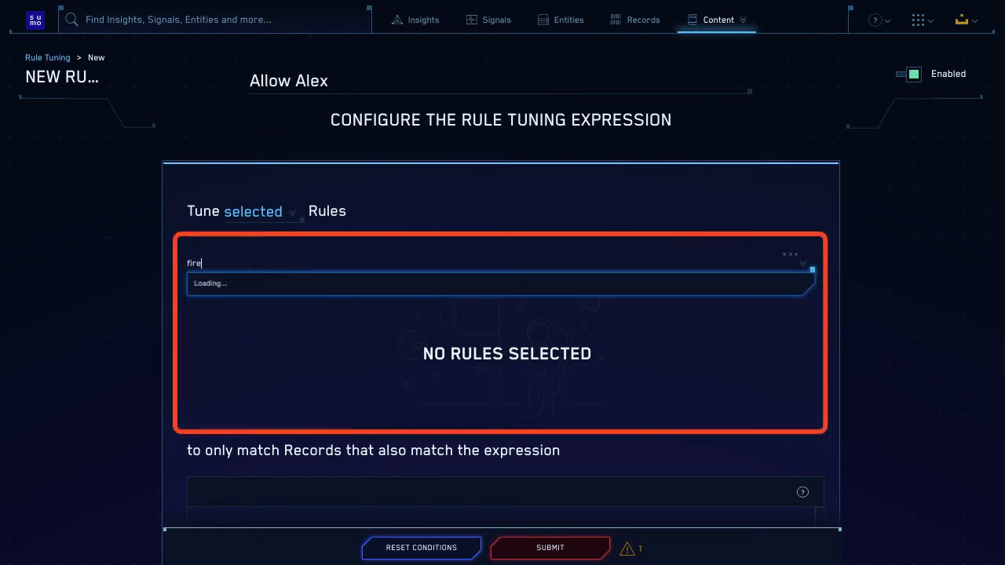
text(wall)
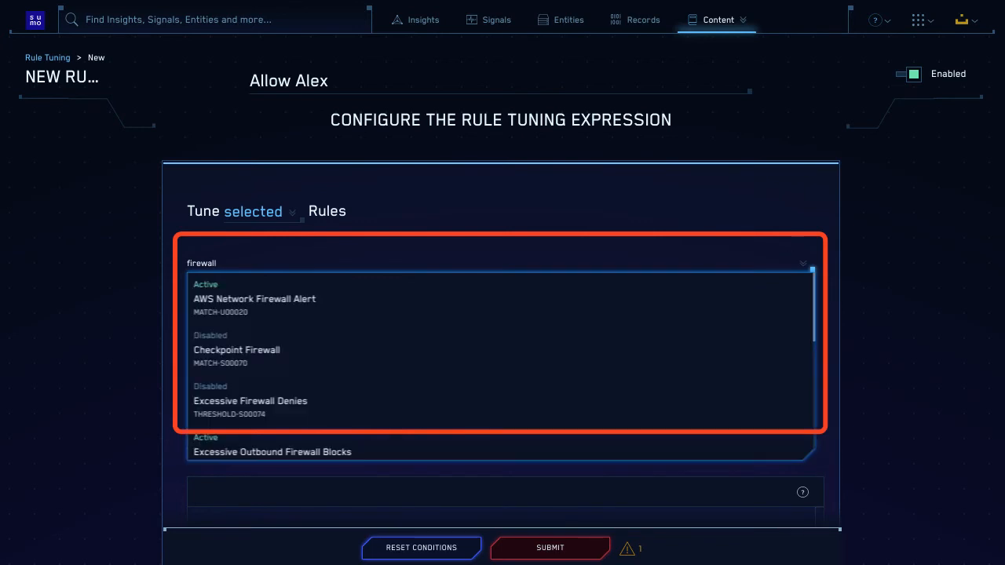
click(255, 298)
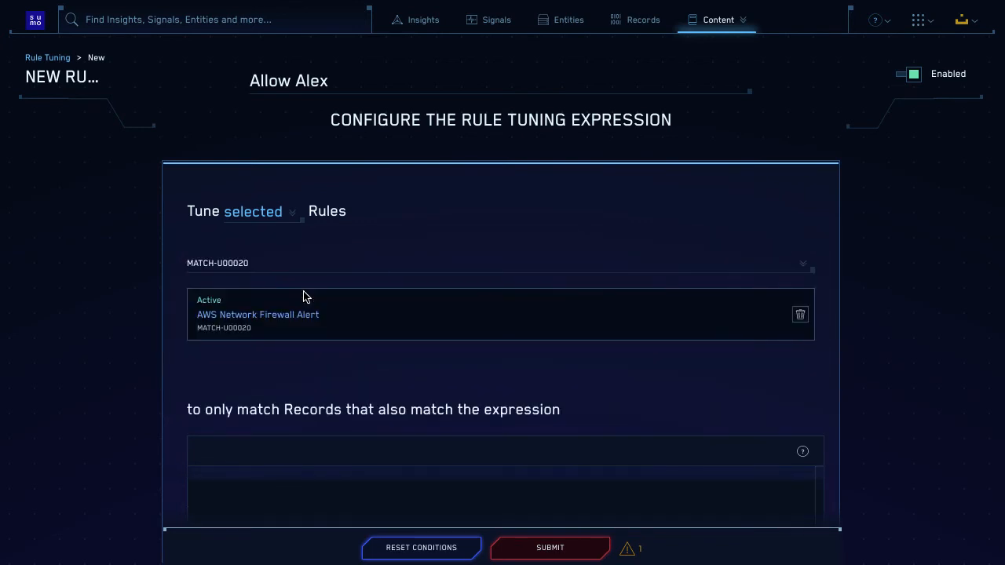
scroll(down, 3)
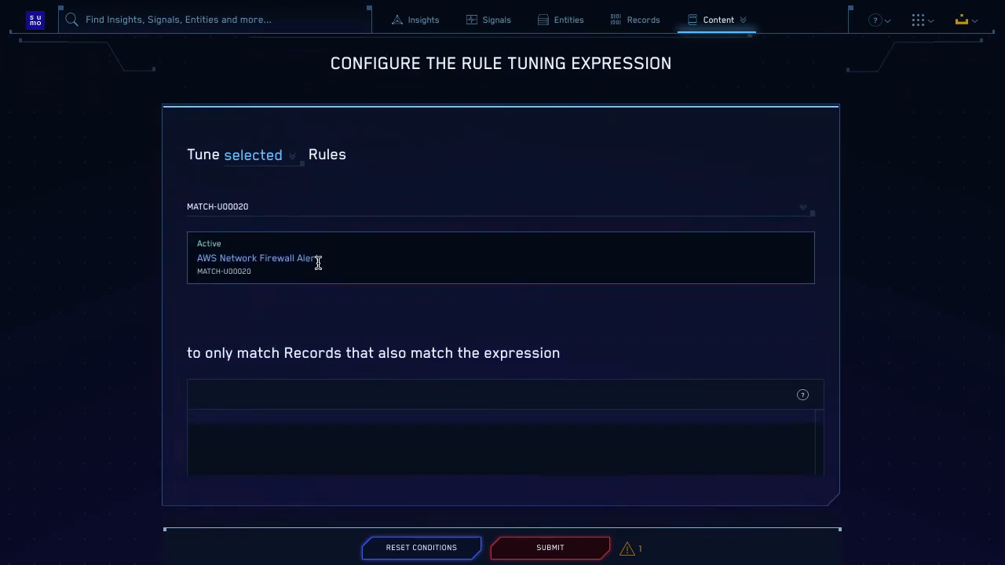
click(270, 430)
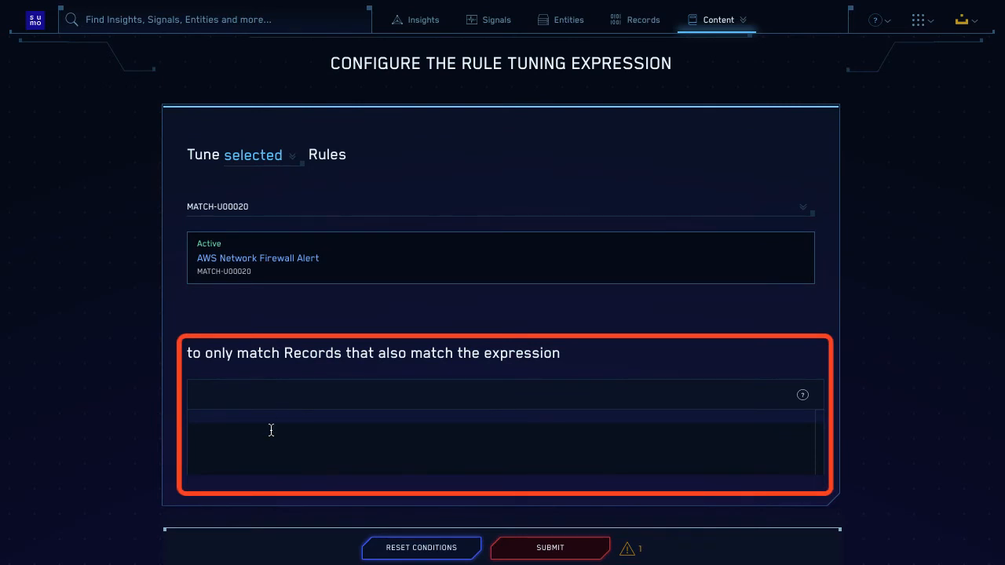
text(user_email)
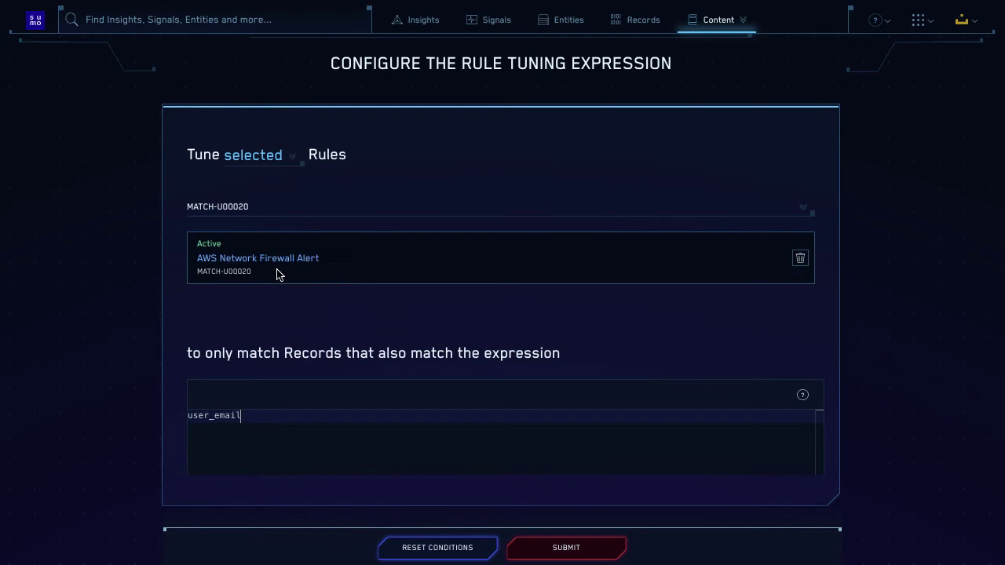
text(!=)
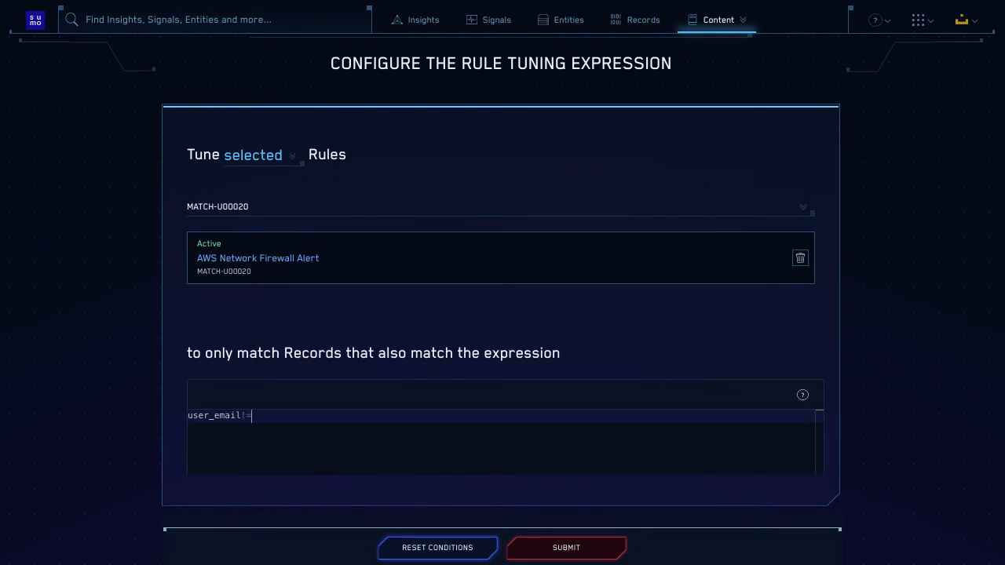
text(A)
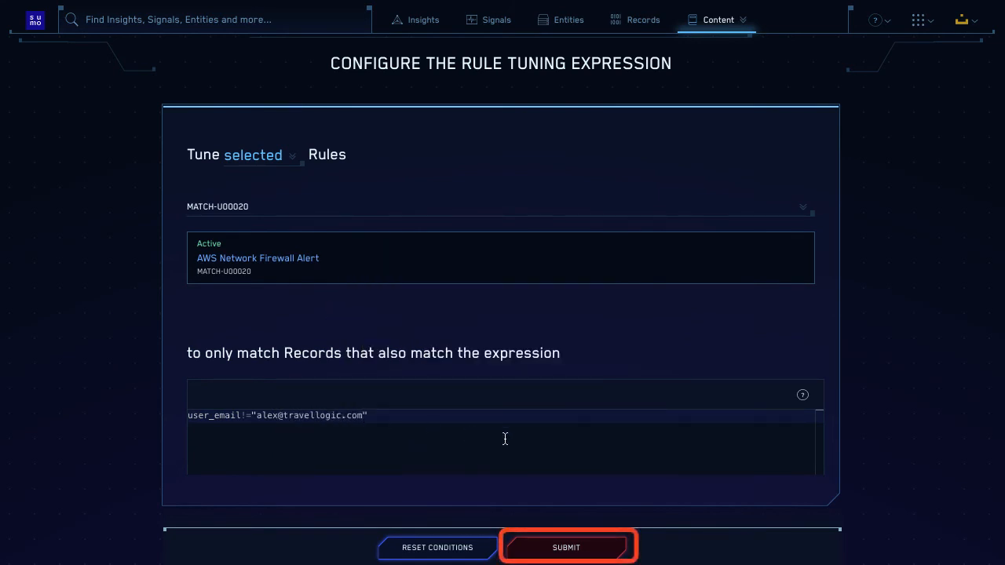
click(566, 546)
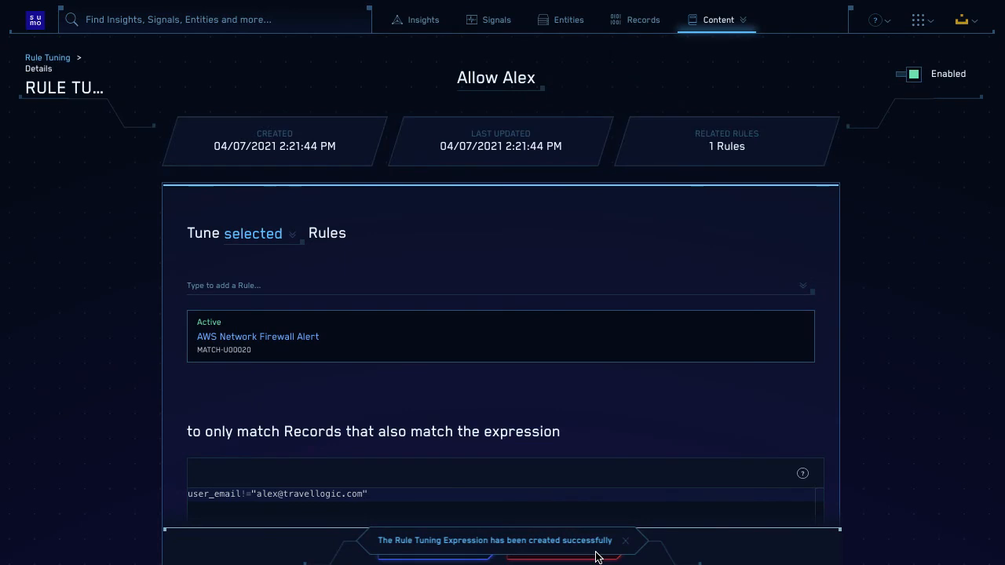
mouse_move(622, 151)
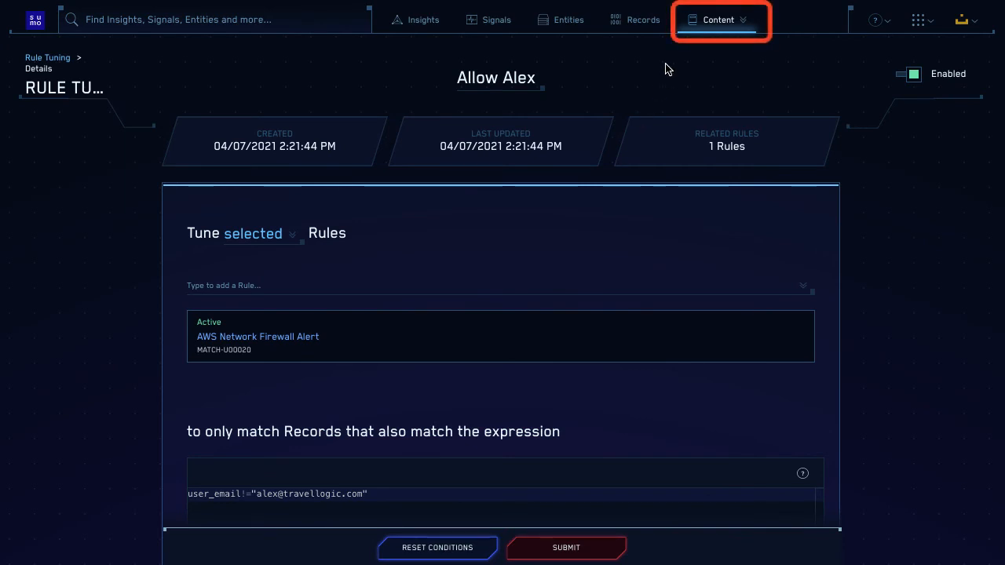
Step: From Content > Rules, open the Windows Firewall Rule Added rule's details
click(718, 19)
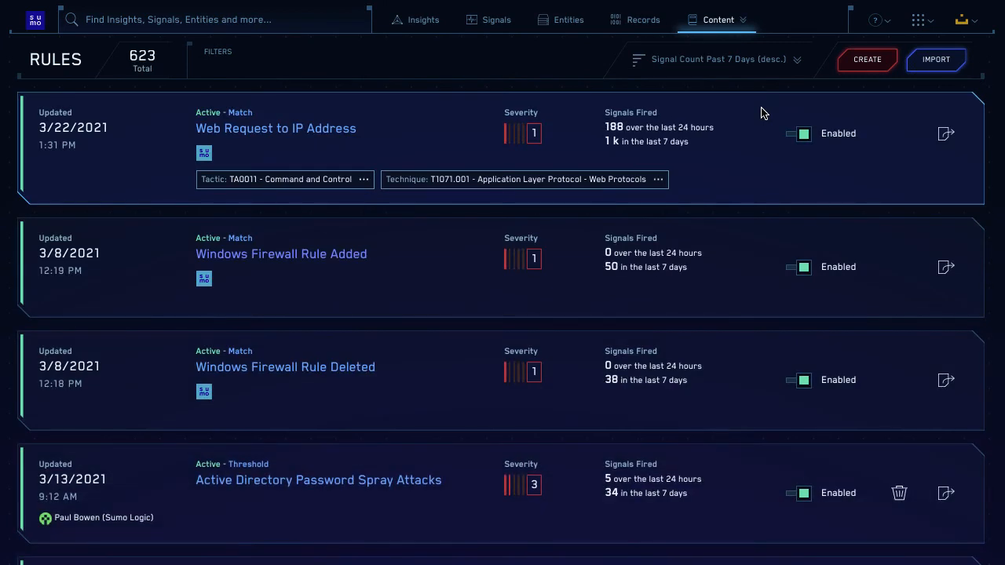
mouse_move(333, 262)
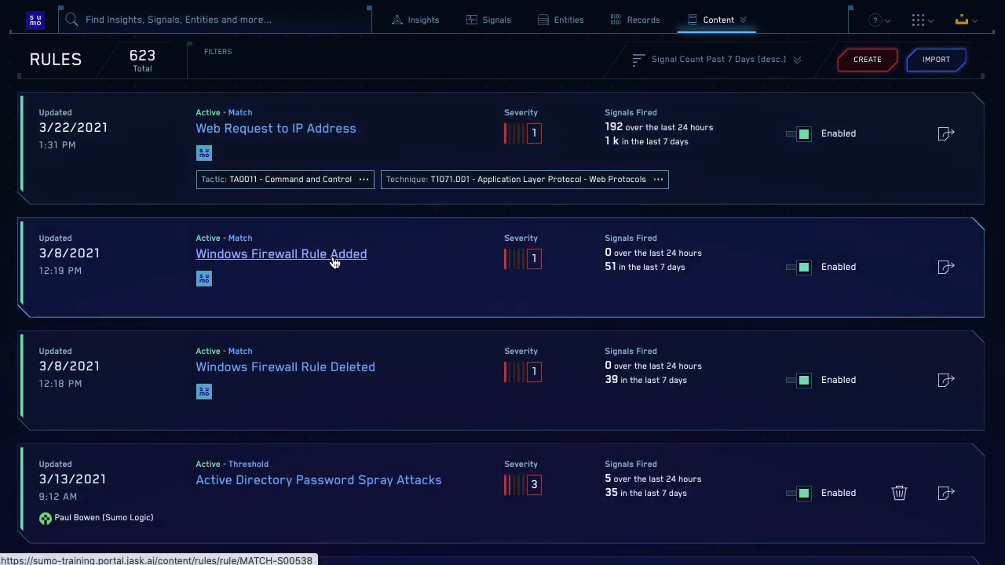
click(282, 255)
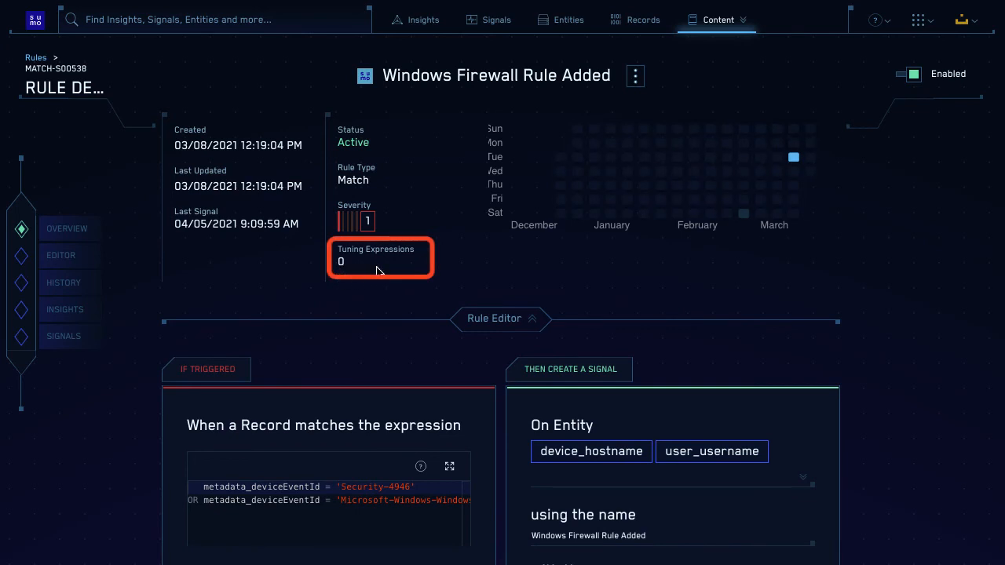
Step: Attach the Allow Alex tuning expression in the Rule Editor and save the edits
scroll(down, 3)
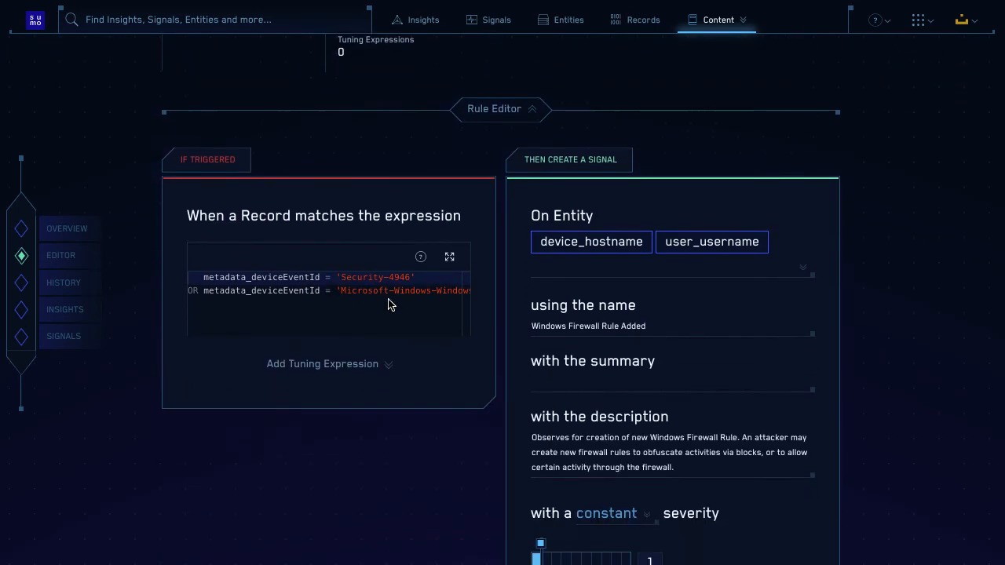
click(330, 348)
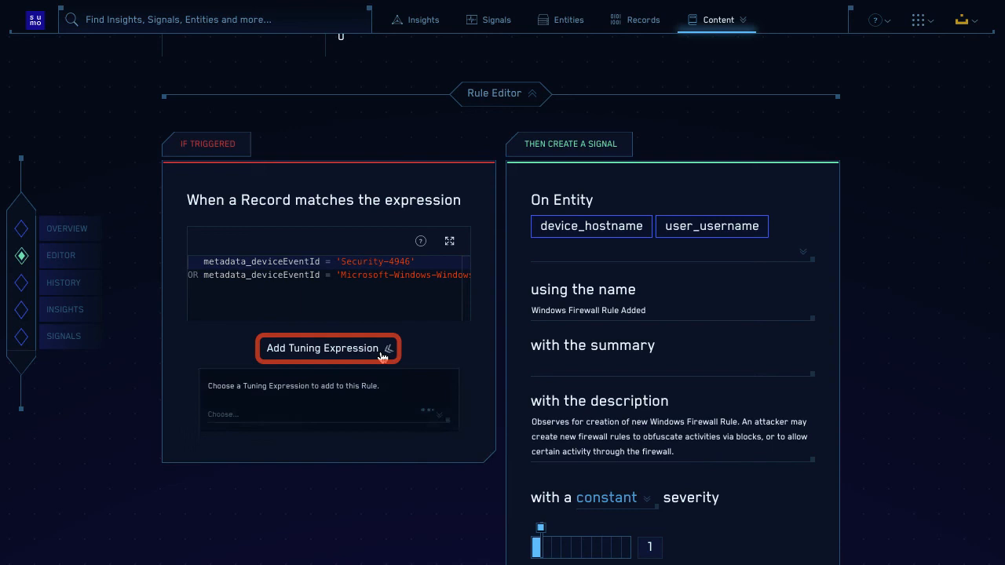
click(328, 418)
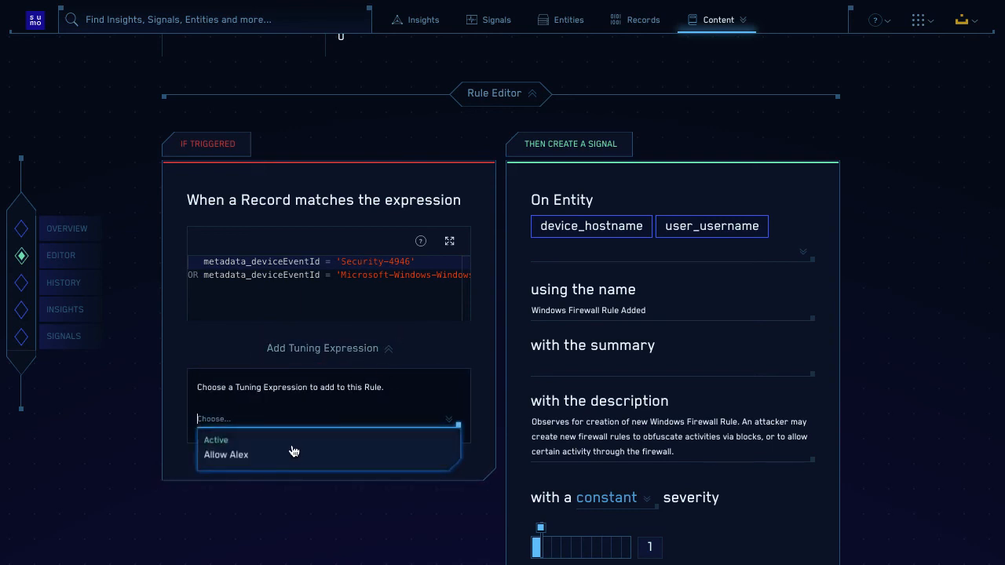
click(226, 456)
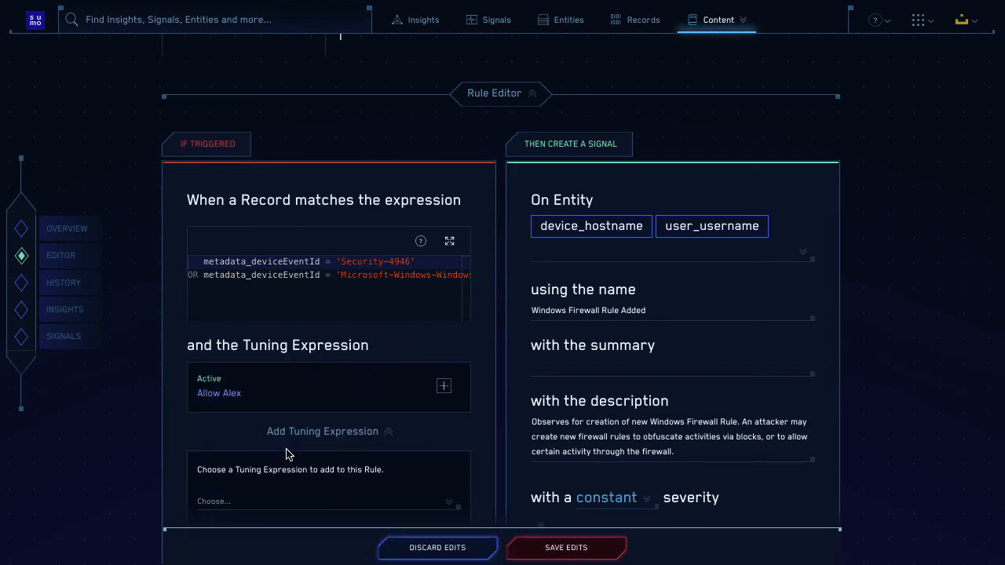
mouse_move(538, 546)
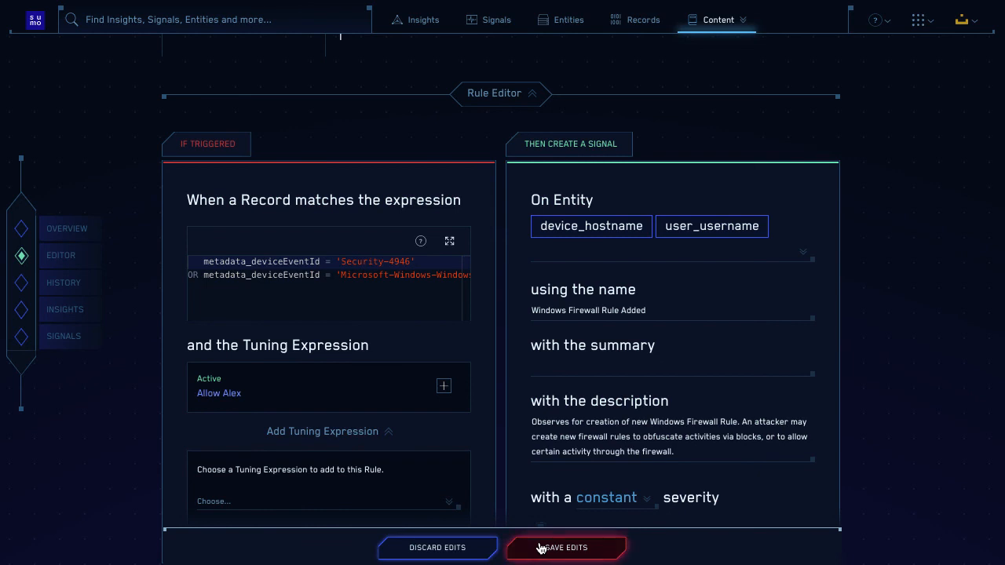
click(565, 548)
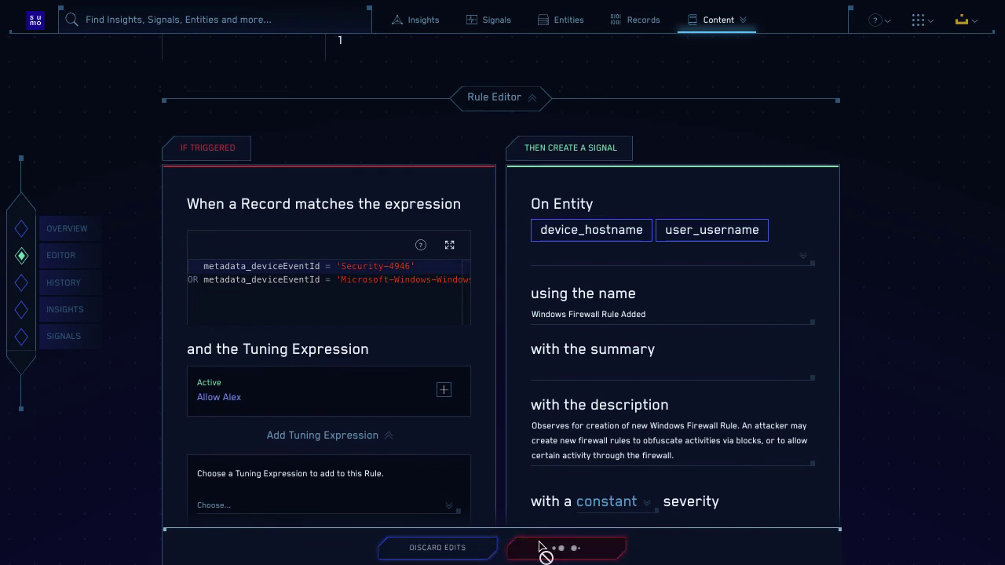
click(565, 549)
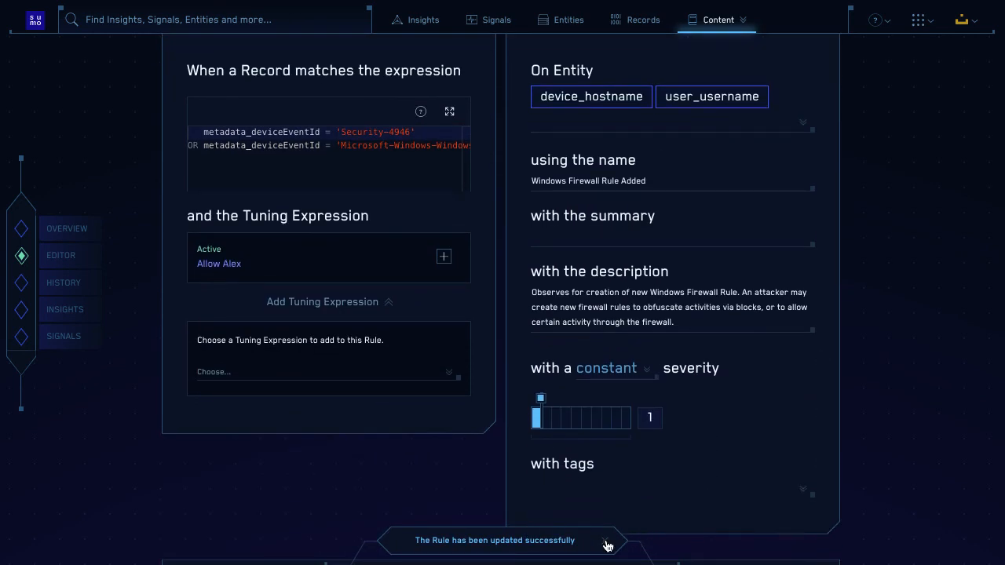